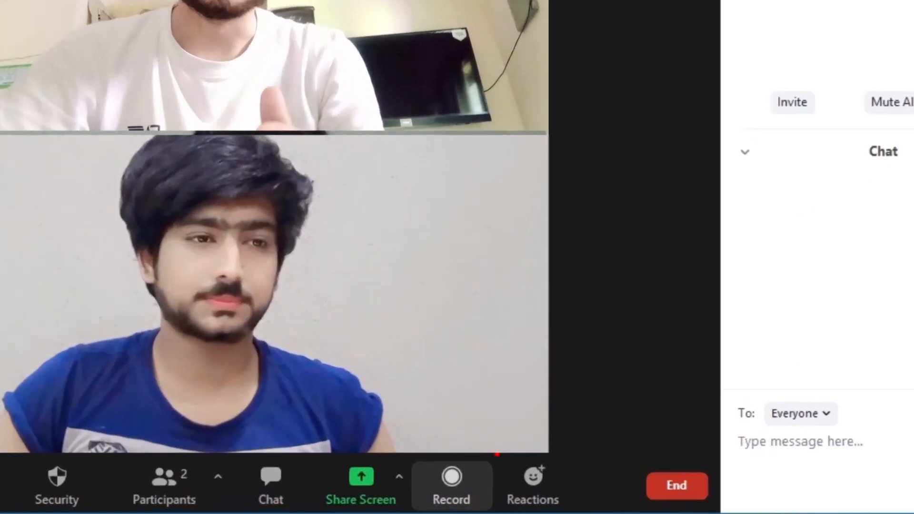
# - Begin recording the two-participant Zoom meeting with the built-in recorder
pyautogui.click(451, 485)
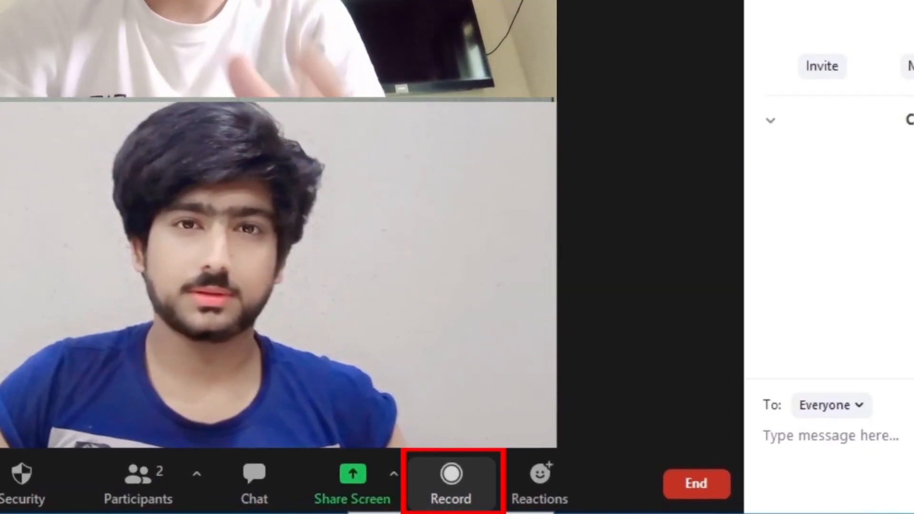
pyautogui.click(450, 483)
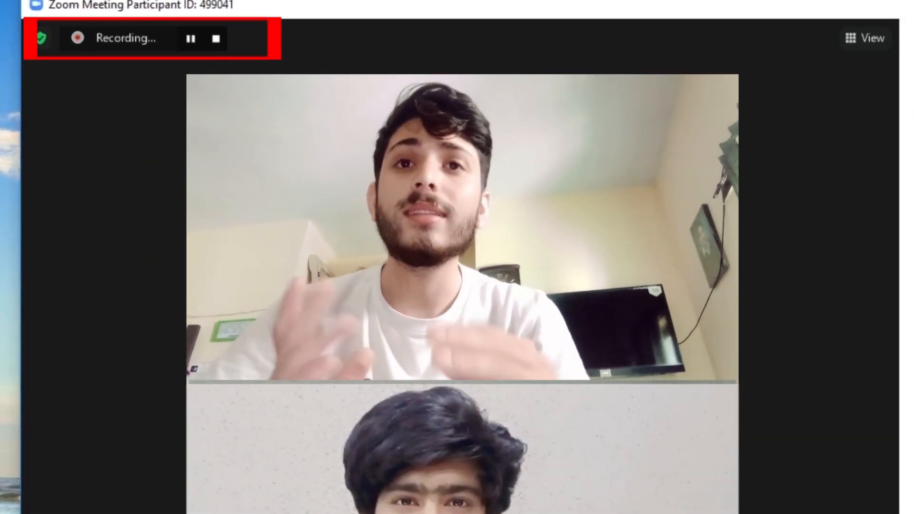
# - Stop the Zoom recording from the Recording bar while the call stays live
pyautogui.click(268, 498)
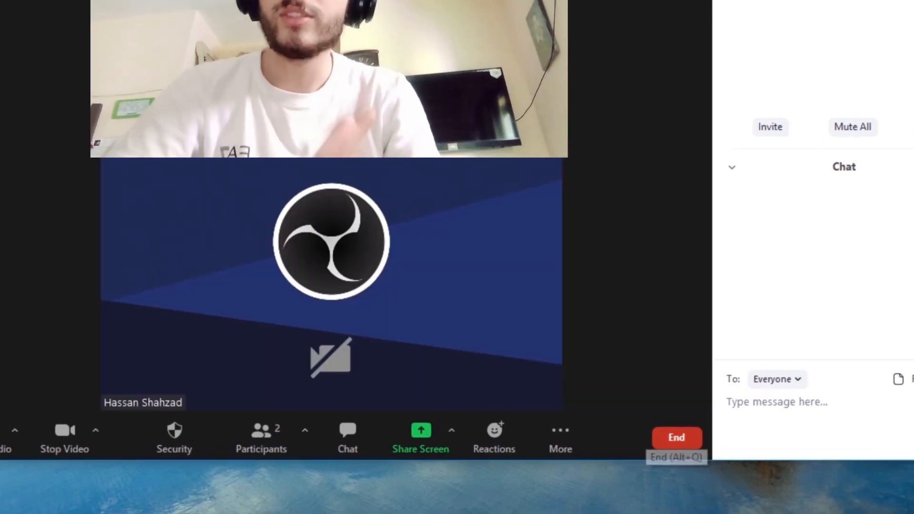
# - End the meeting so the converted recording's folder appears
pyautogui.click(676, 437)
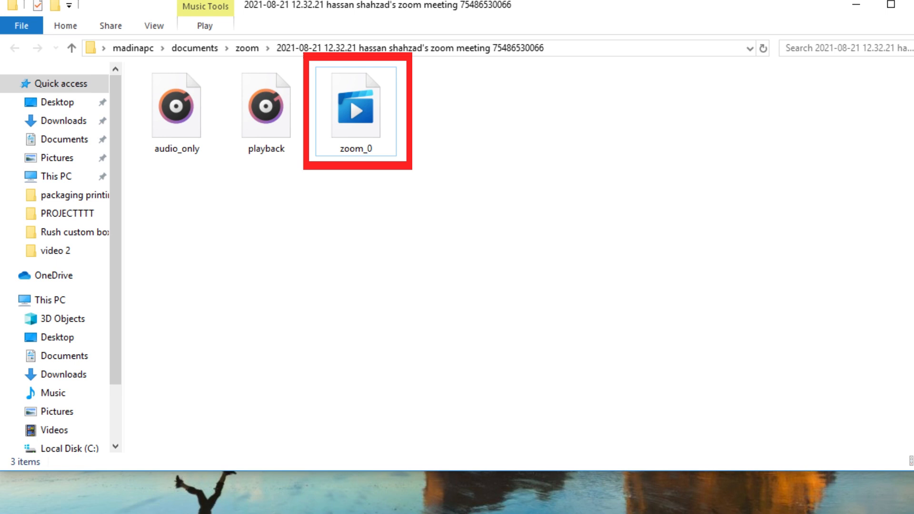
# - Play the zoom_0 video from the meeting's recording folder
pyautogui.click(355, 111)
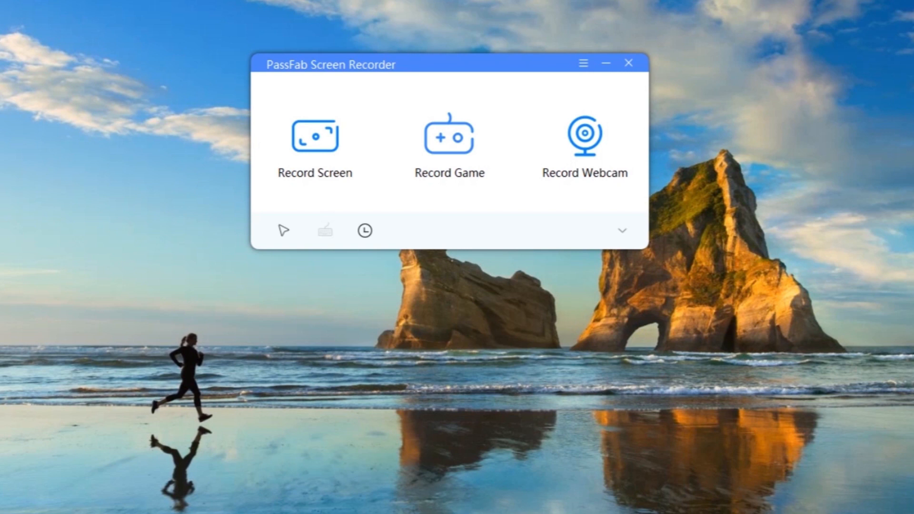
pyautogui.moveTo(622, 230)
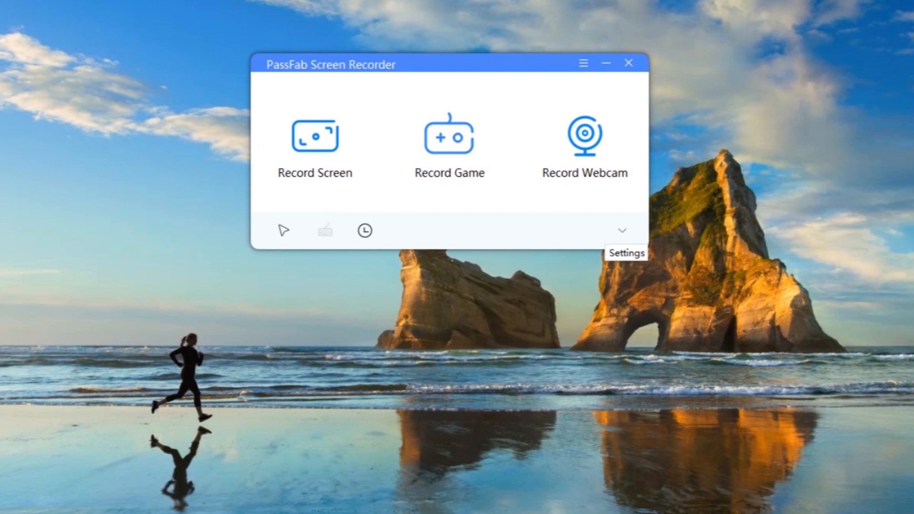
# - Review PassFab's recorder settings before framing the Zoom window for capture
pyautogui.click(621, 230)
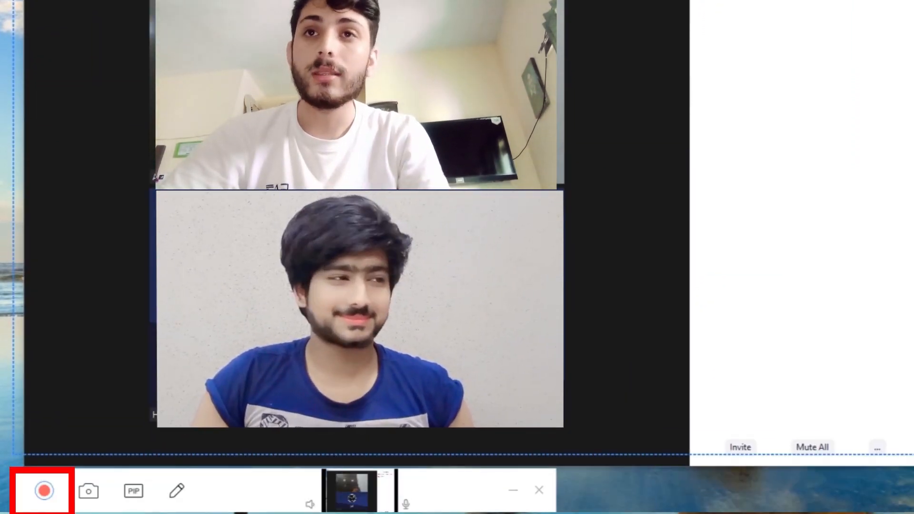
# - Start PassFab's screen recording of the framed Zoom meeting window
pyautogui.click(44, 491)
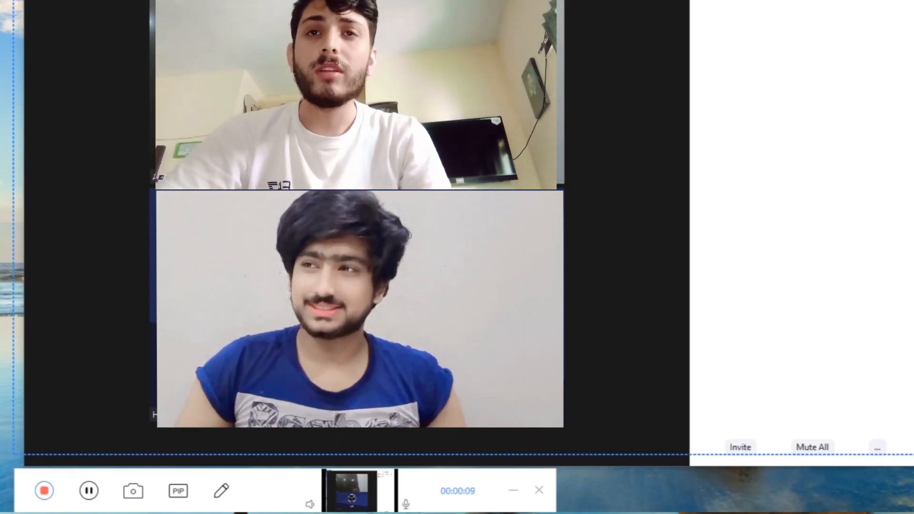